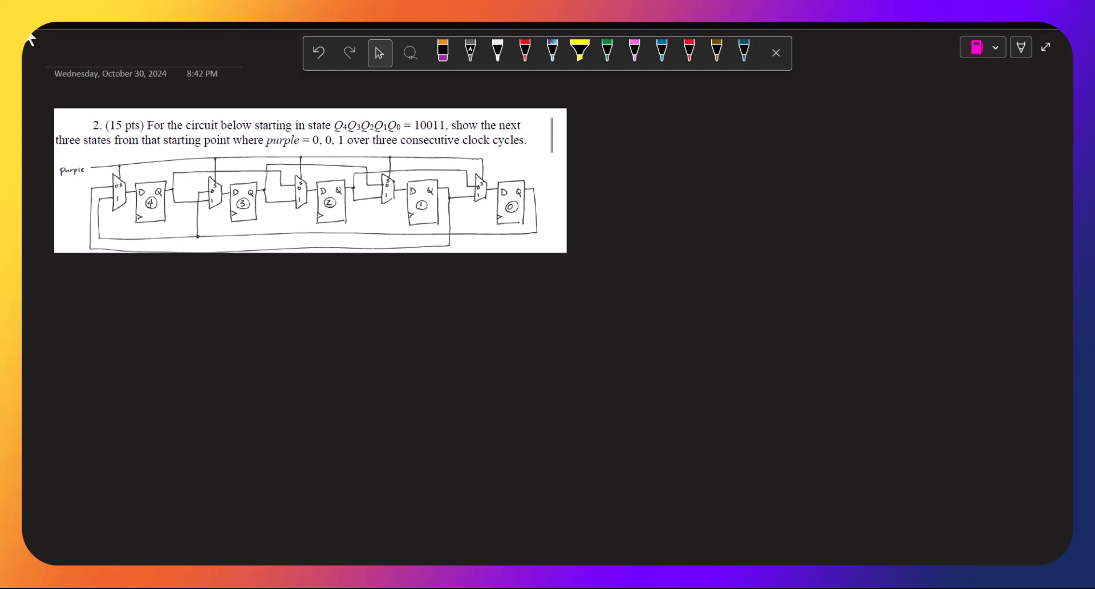
mouse_move(237, 103)
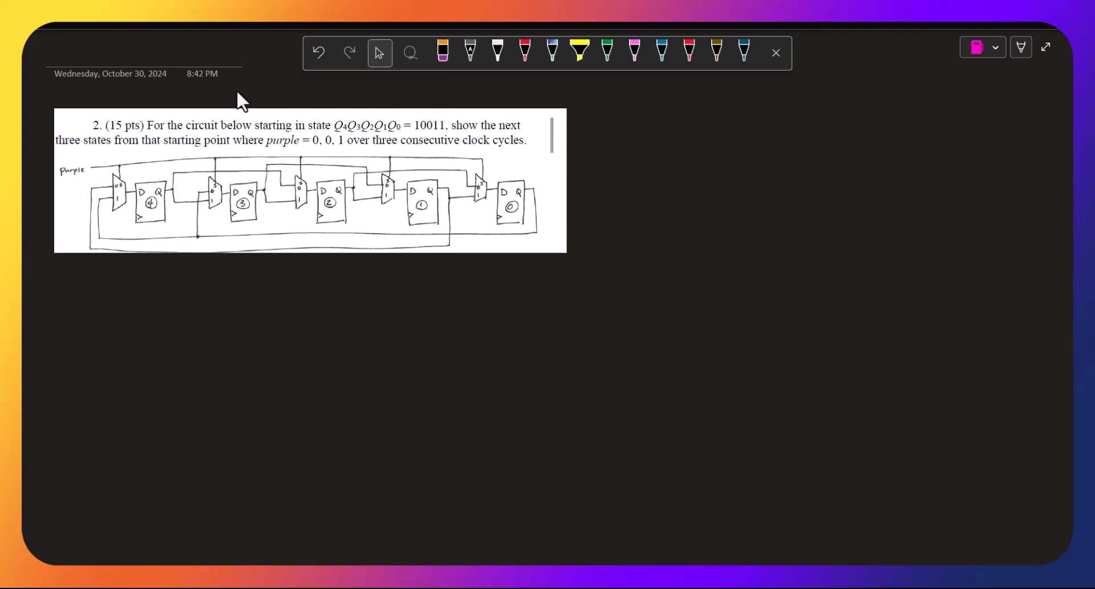
mouse_move(234, 74)
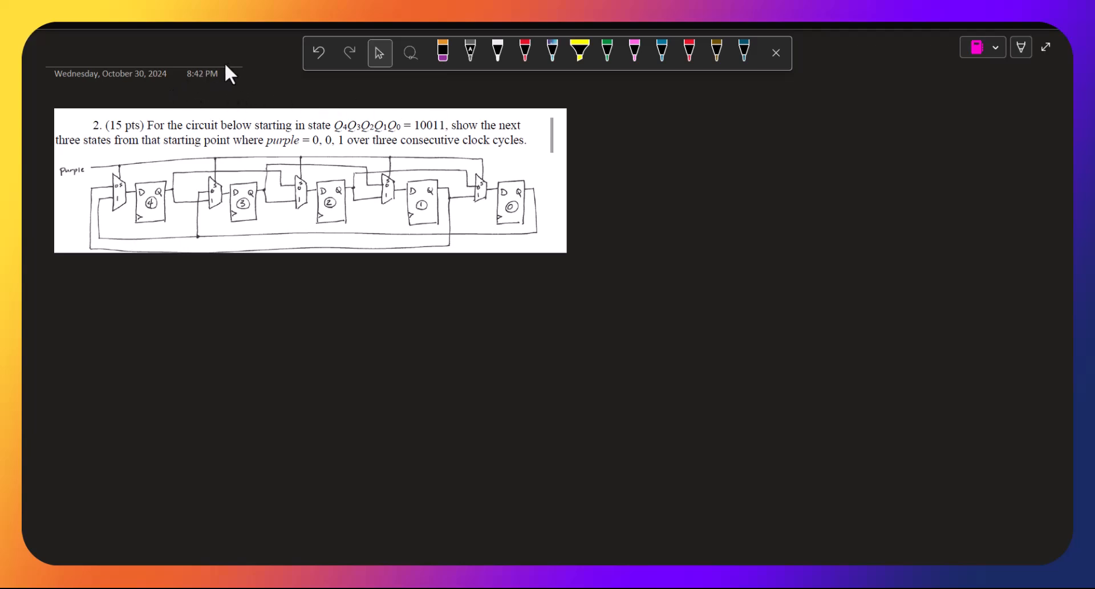
mouse_move(309, 90)
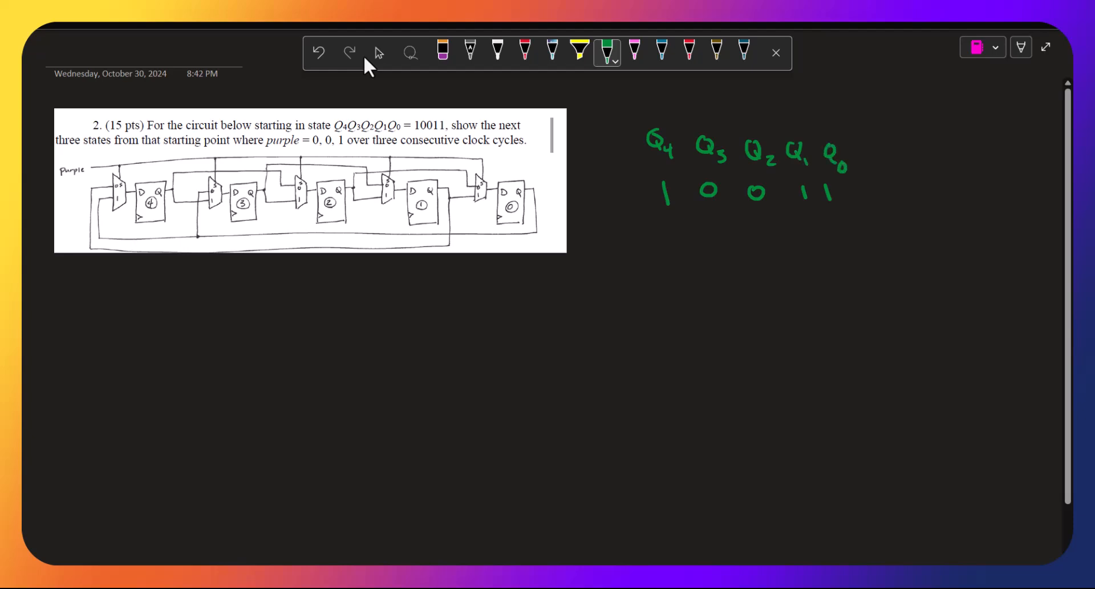
In red ink, add a 'purple' column with 0 for the first state and begin row two with 1 1 1.
click(689, 51)
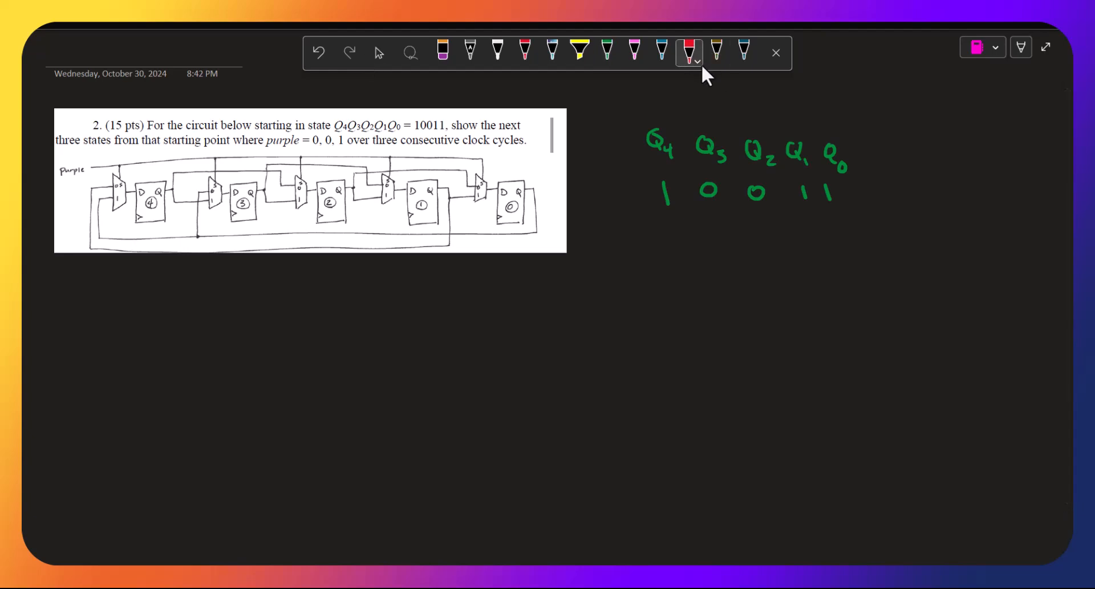
click(696, 60)
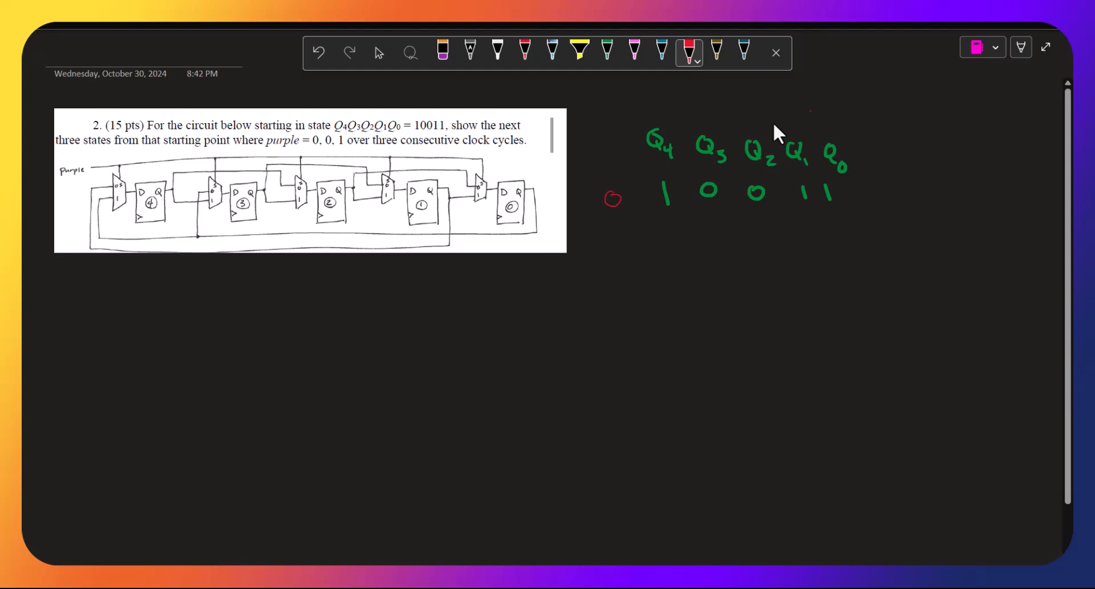
text(purple)
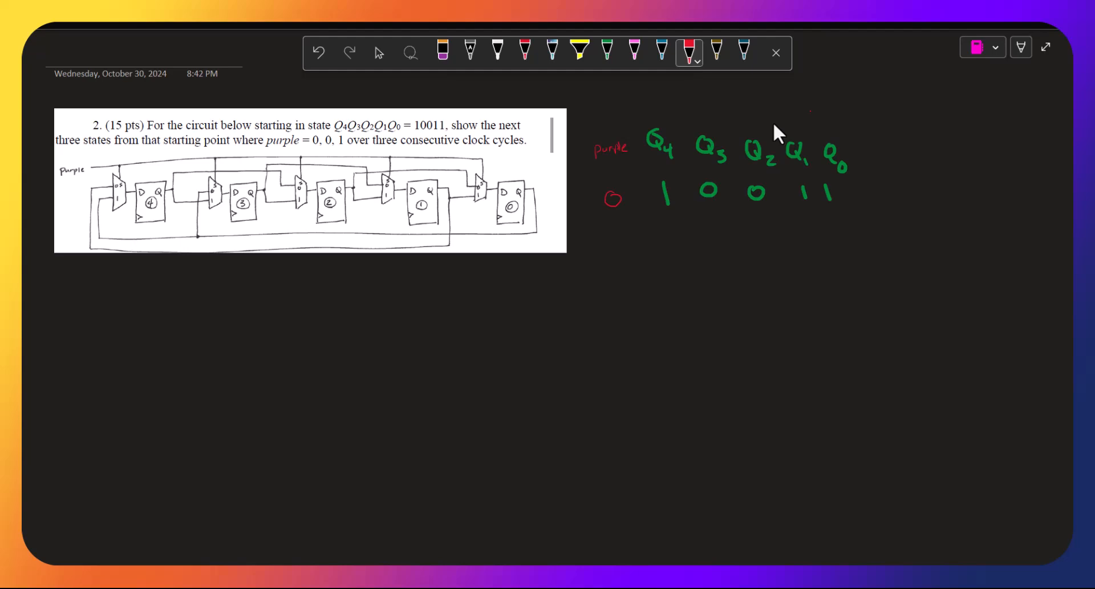
drag(668, 224, 667, 244)
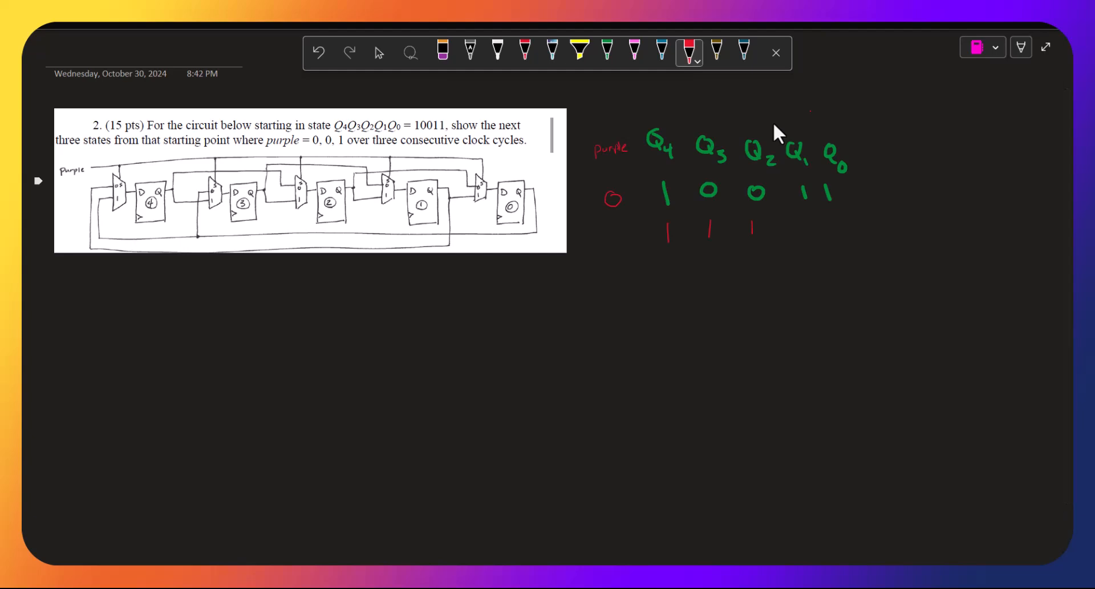
Finish the second state as 1 1 1 0 0 with purple 0 and begin row three 0 0 1 1.
drag(790, 220, 803, 234)
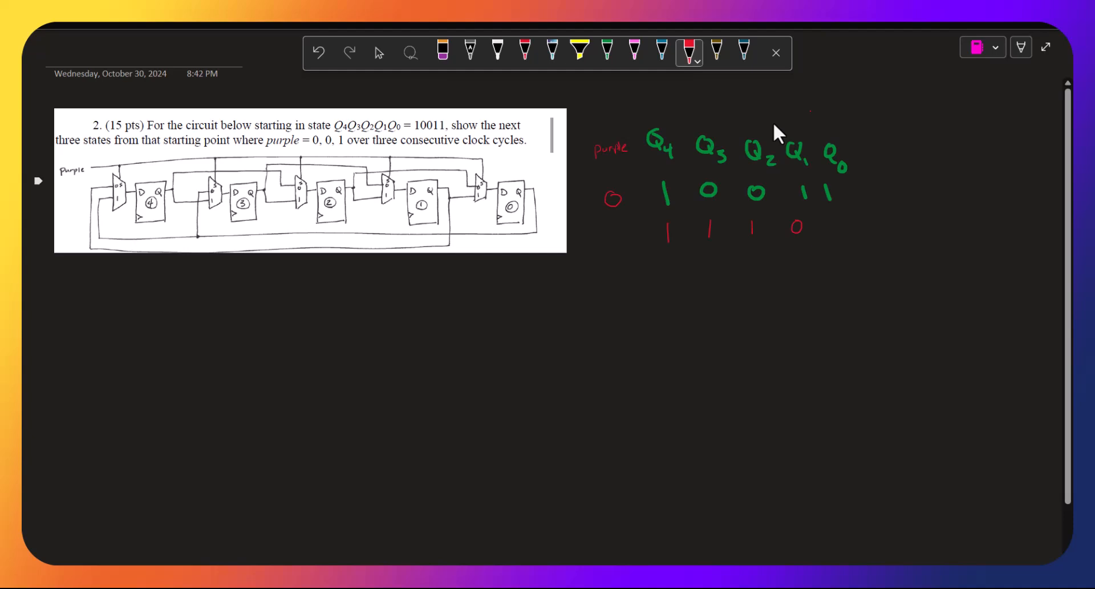
drag(465, 172, 478, 188)
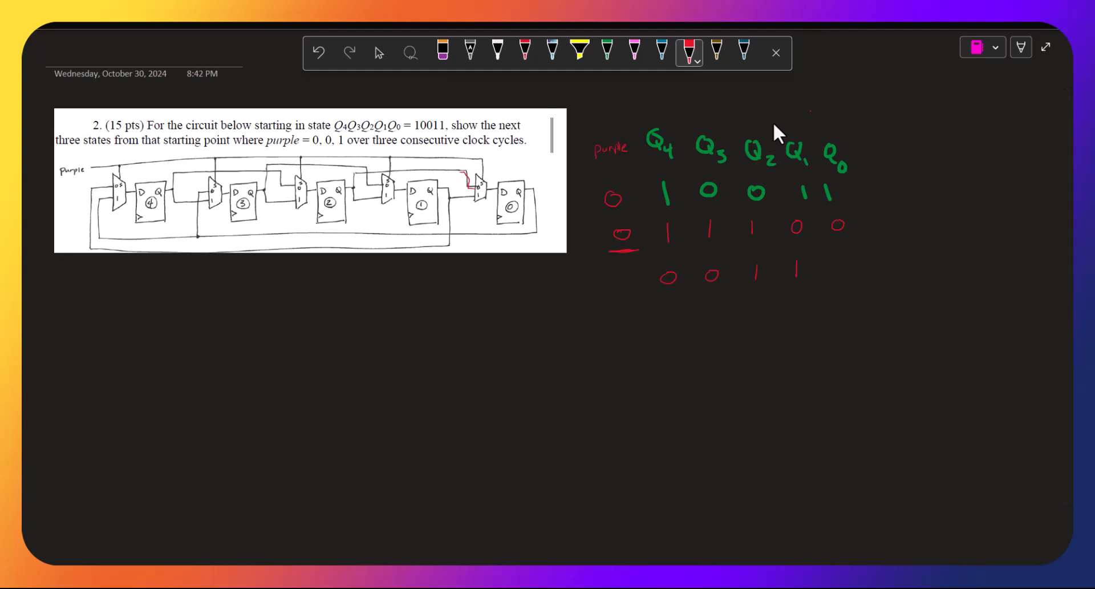
Complete row three as 0 0 1 1 1 (purple 1), trace circuit wires in red, and write row four 1 0 0 1 1.
drag(842, 257, 842, 276)
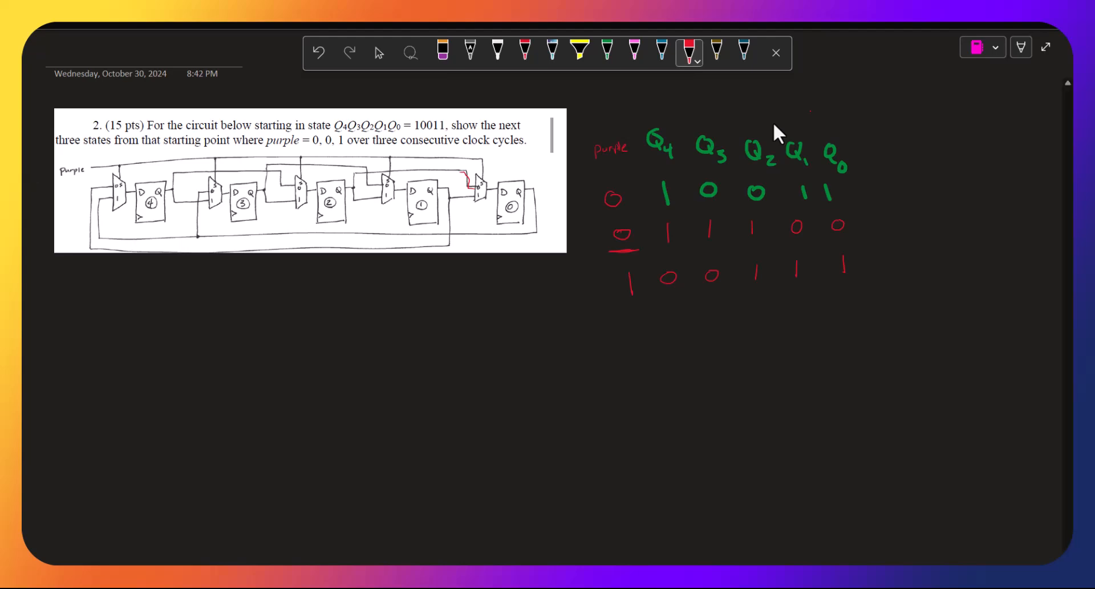
drag(673, 312, 673, 335)
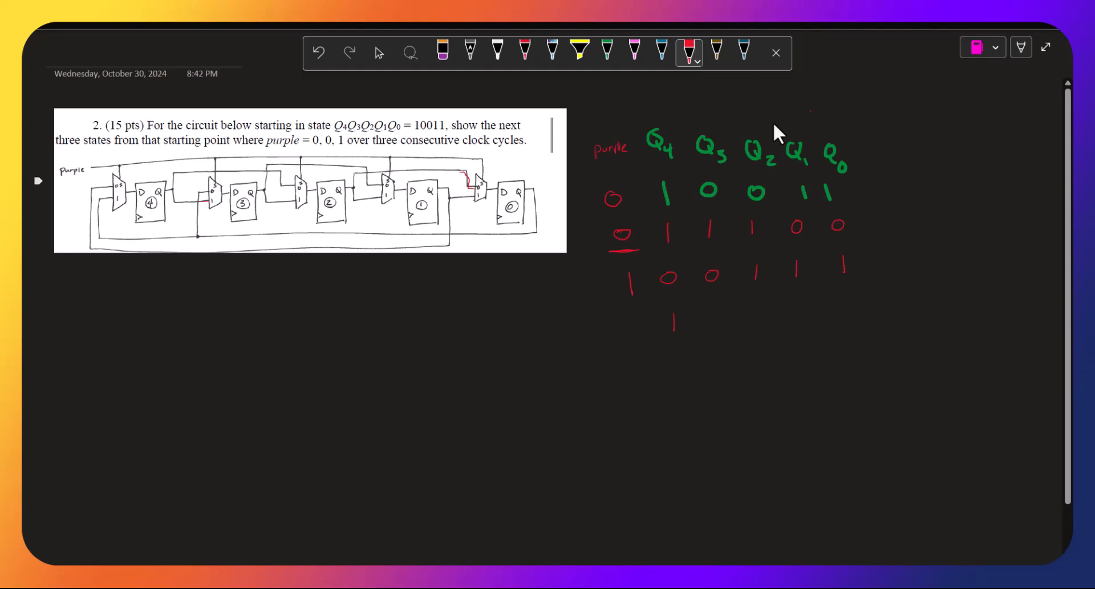
drag(164, 201, 203, 200)
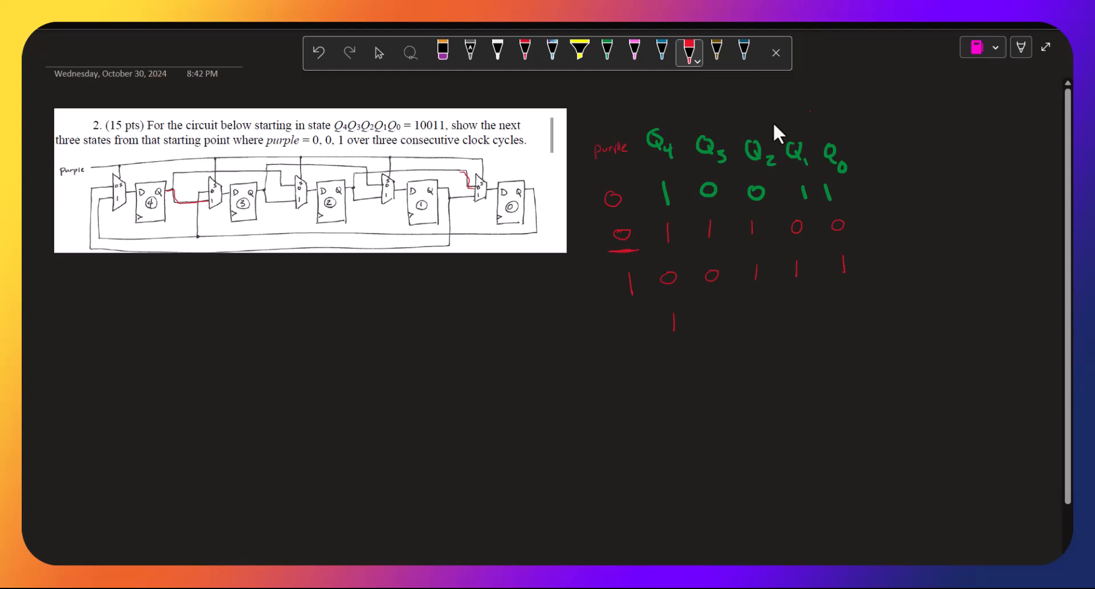
click(712, 318)
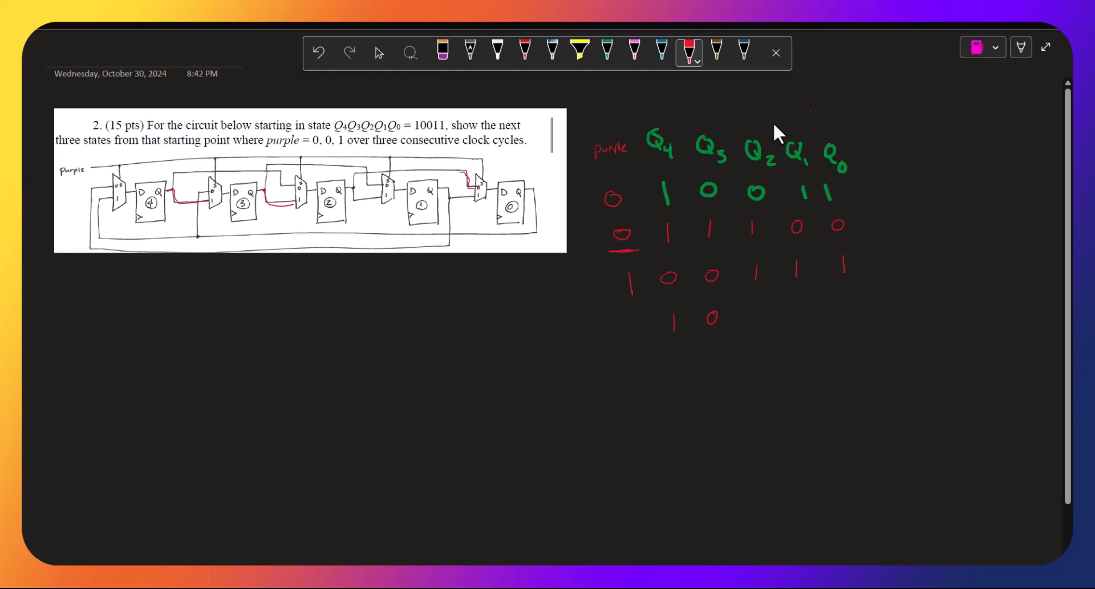
text(0 1 1)
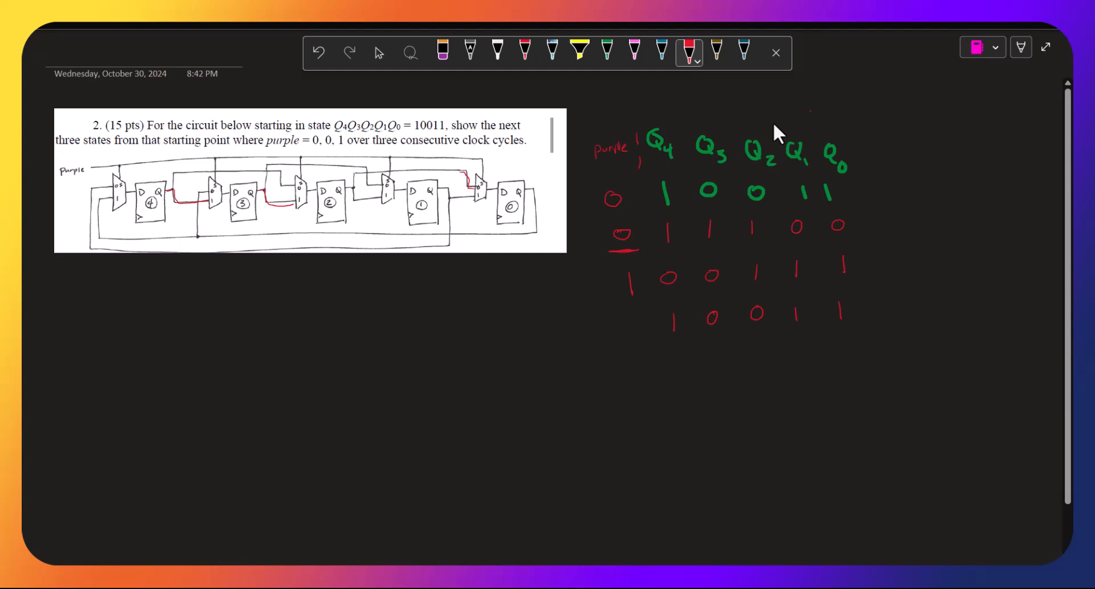
Draw a long red vertical divider between the purple column and the Q4..Q0 digits.
drag(645, 168, 653, 434)
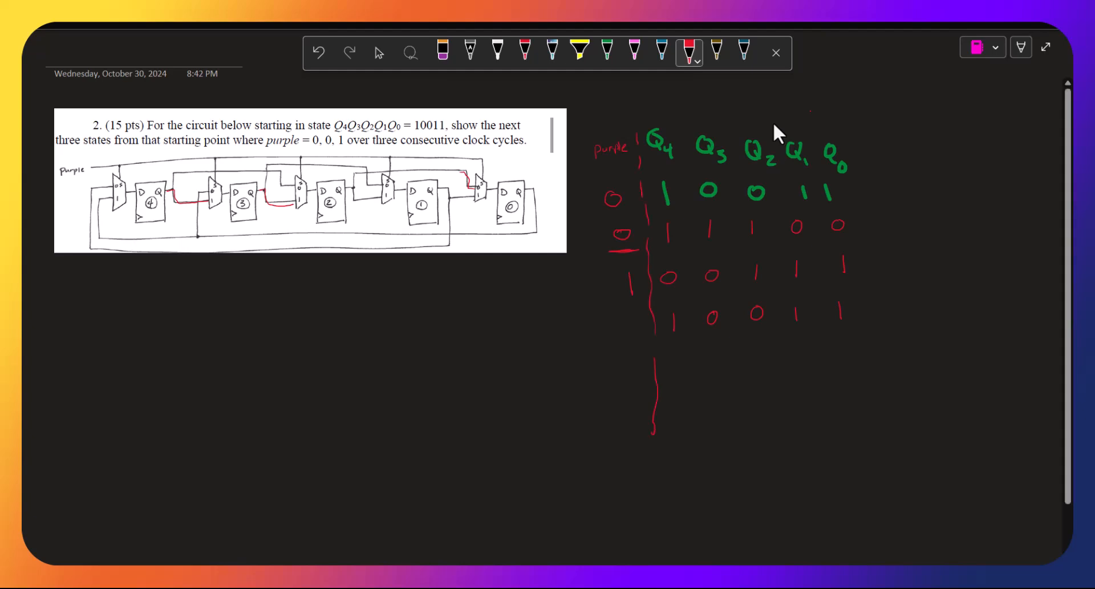
mouse_move(662, 80)
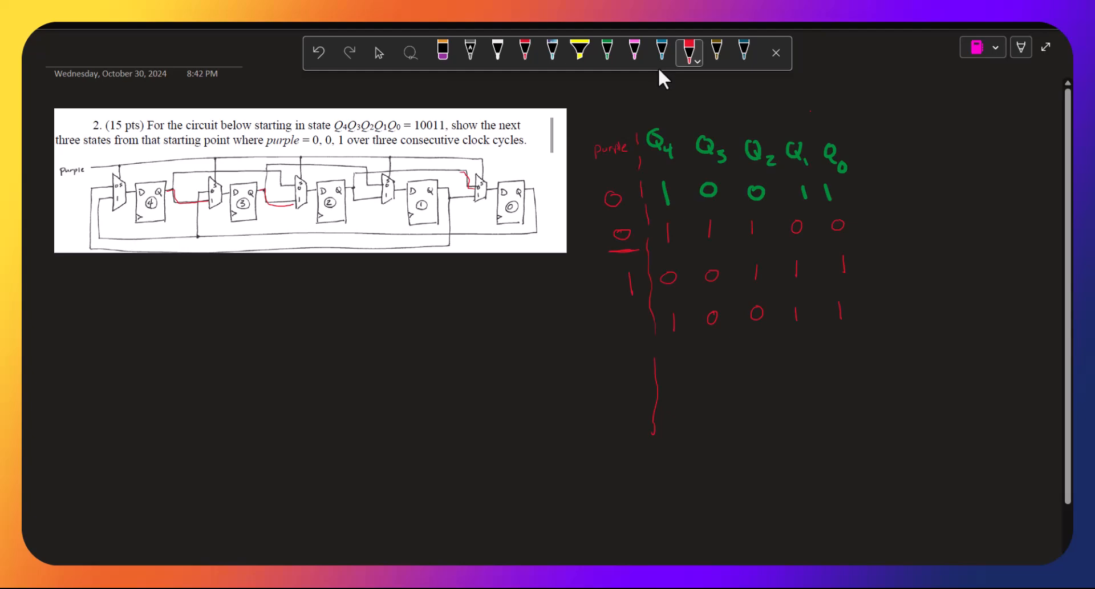
mouse_move(660, 103)
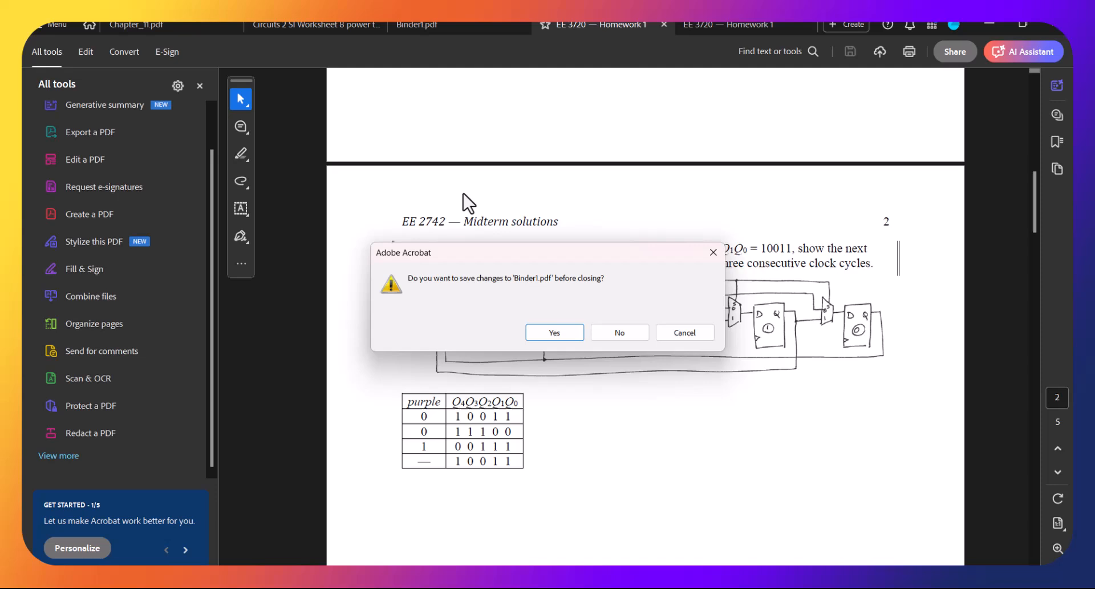
mouse_move(464, 455)
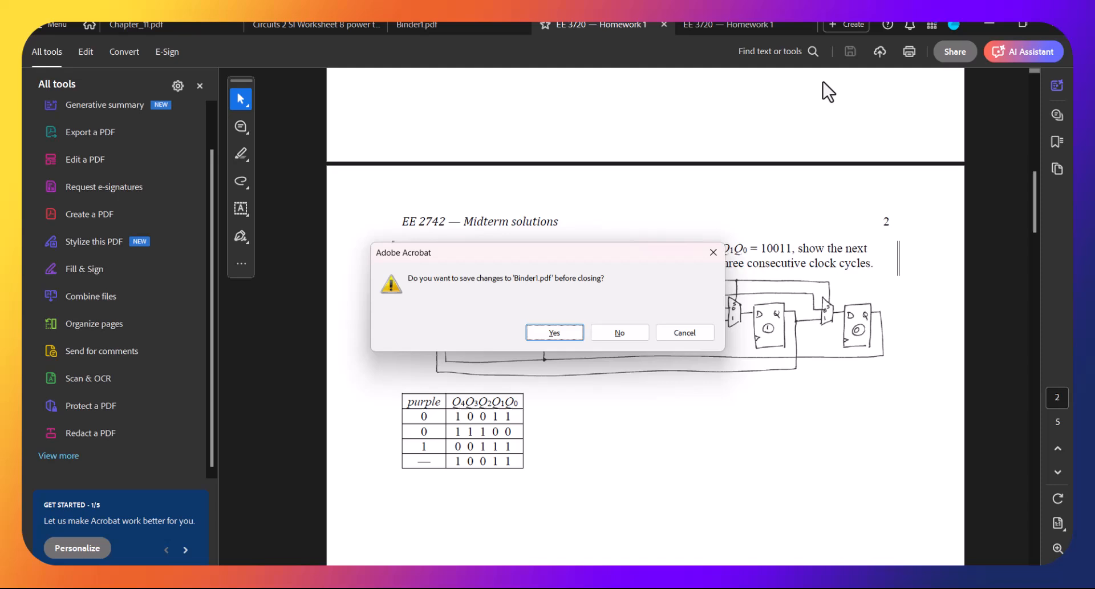
mouse_move(668, 359)
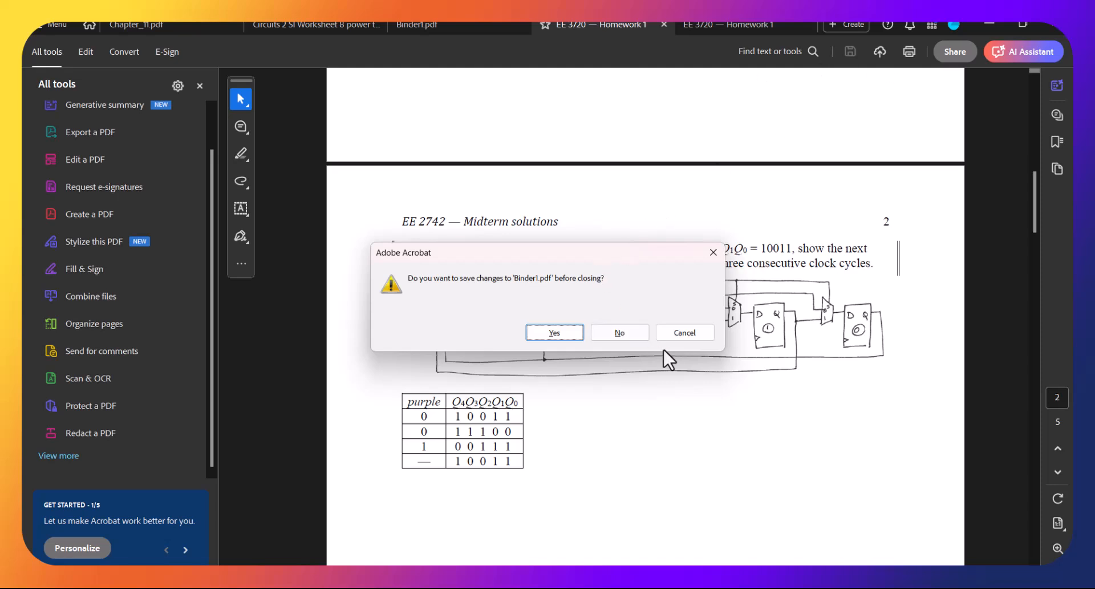
Switch to Acrobat, dismiss the save prompt, and return after checking the solution table.
key(alt+tab)
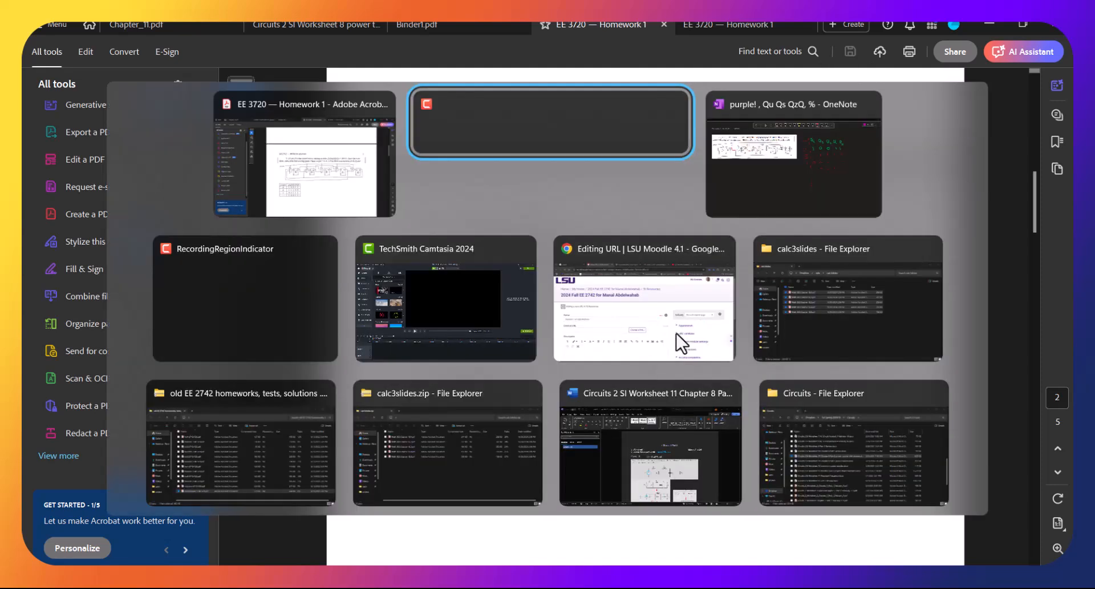
click(551, 122)
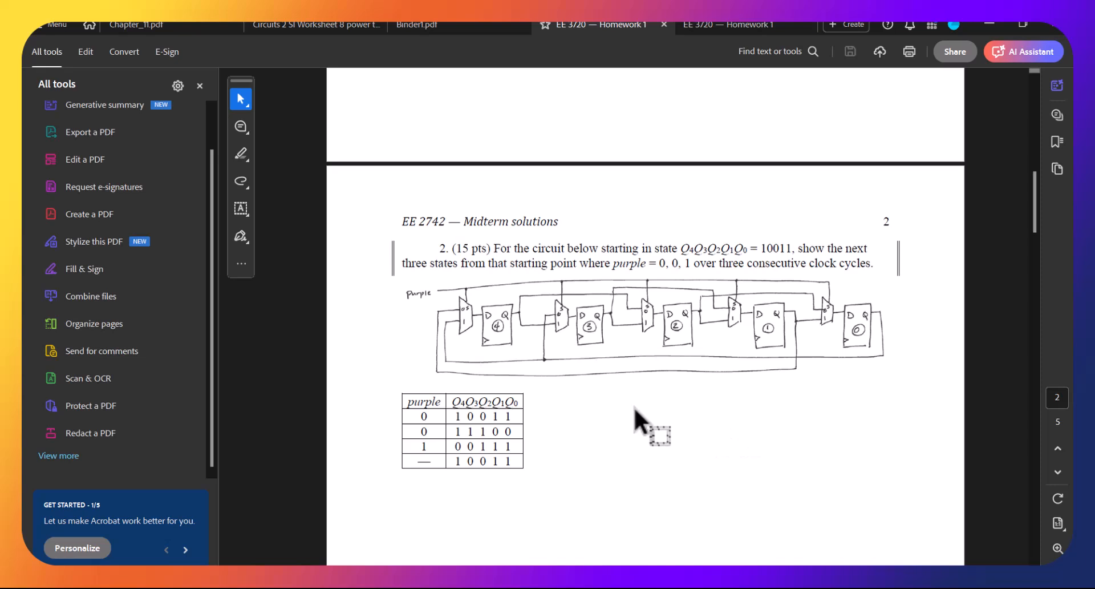
key(alt+tab)
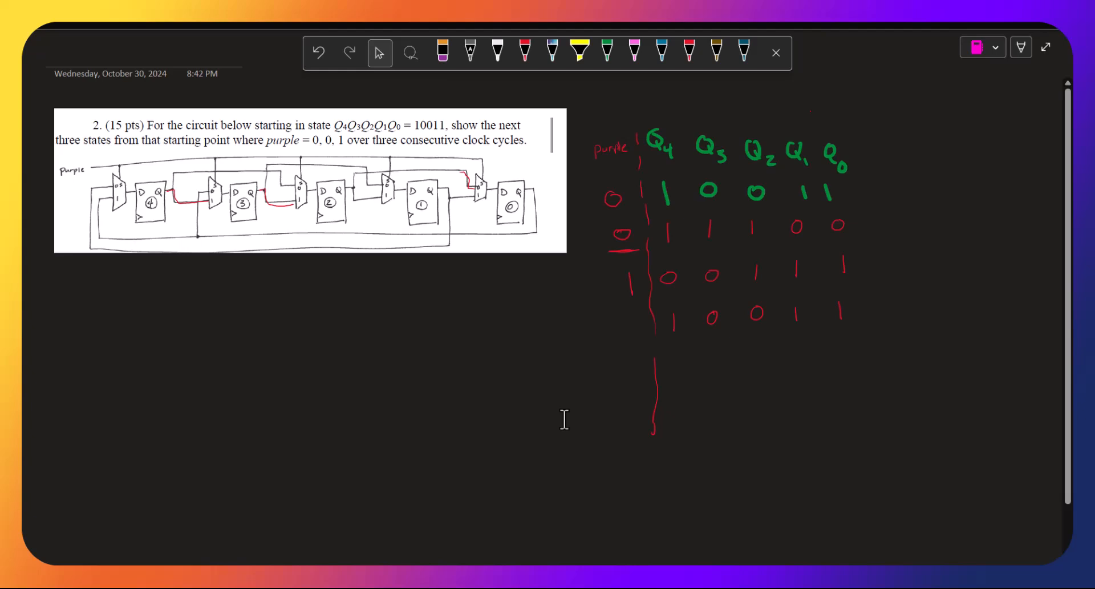
mouse_move(459, 414)
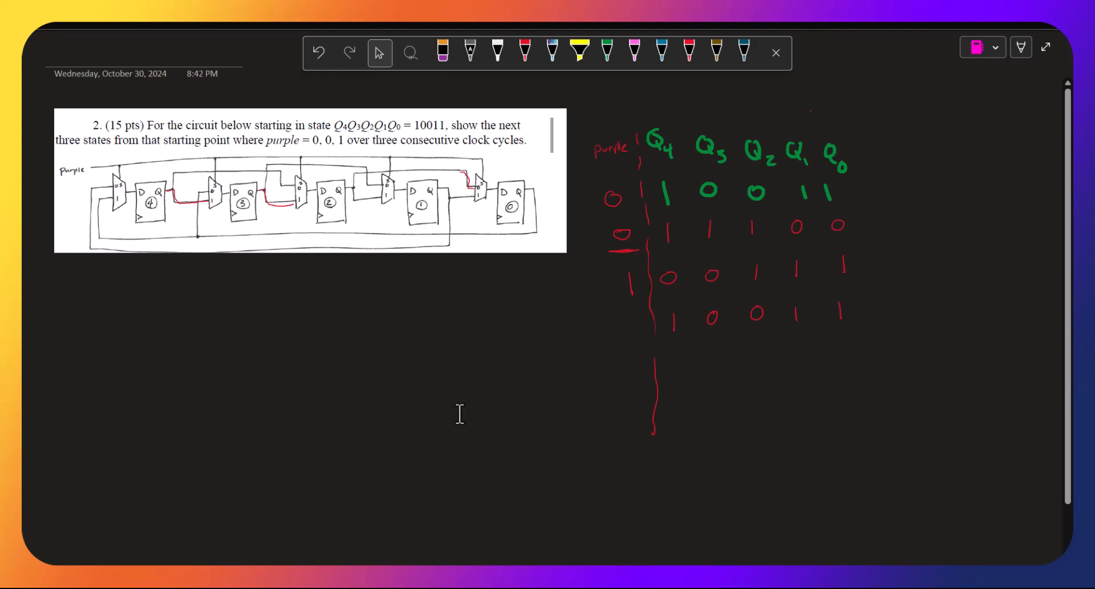
mouse_move(498, 264)
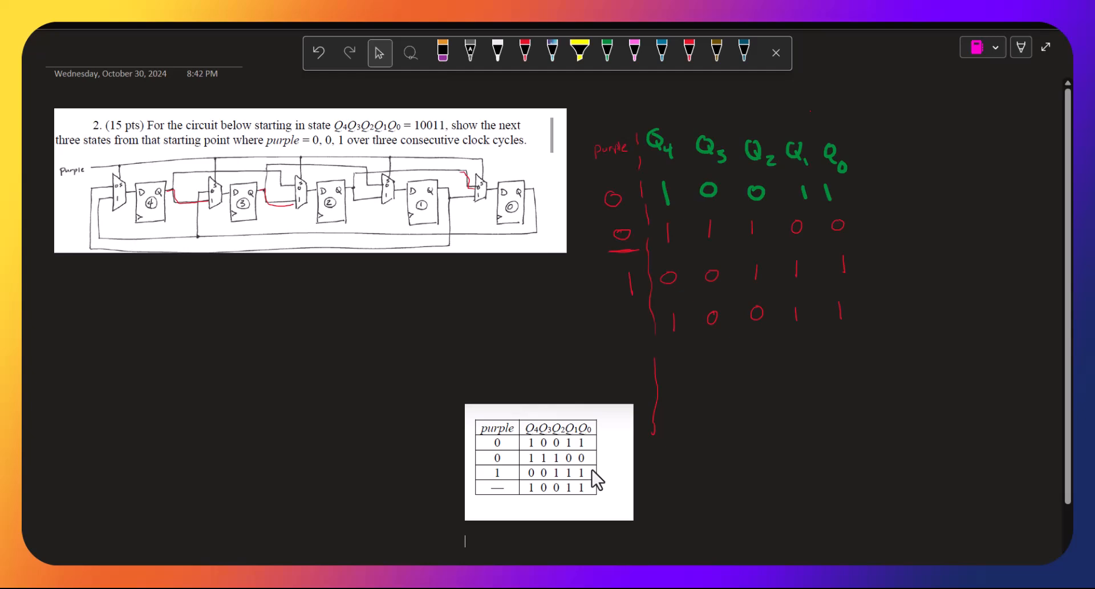
mouse_move(657, 427)
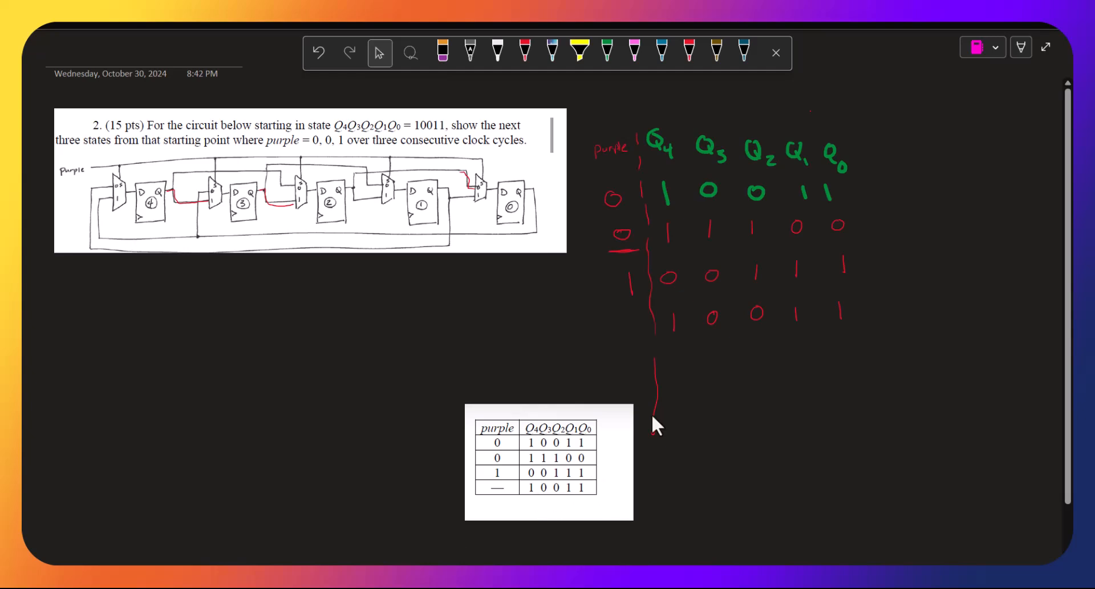